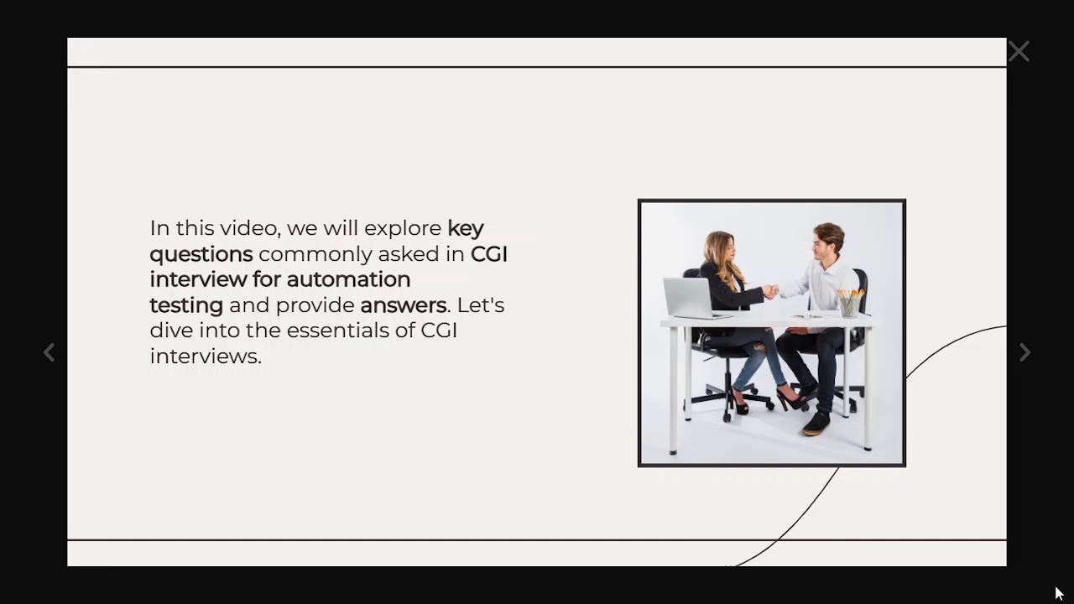
- Advance from the intro to the CGI Interview Questions slide listing four questions
{"action": "left_click", "coordinate": [1023, 353]}
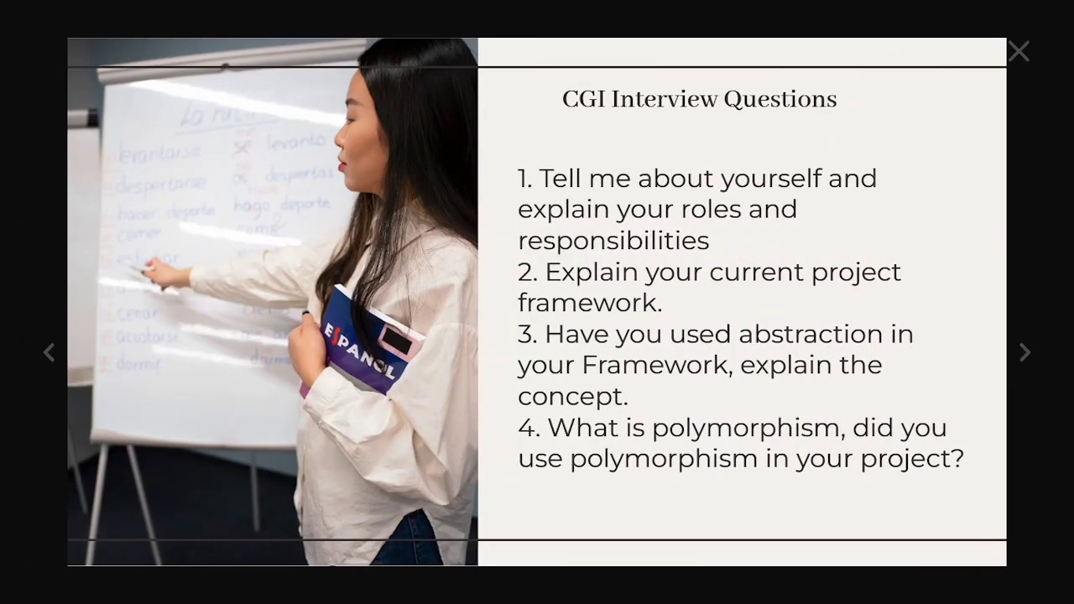
{"action": "left_click", "coordinate": [1023, 353]}
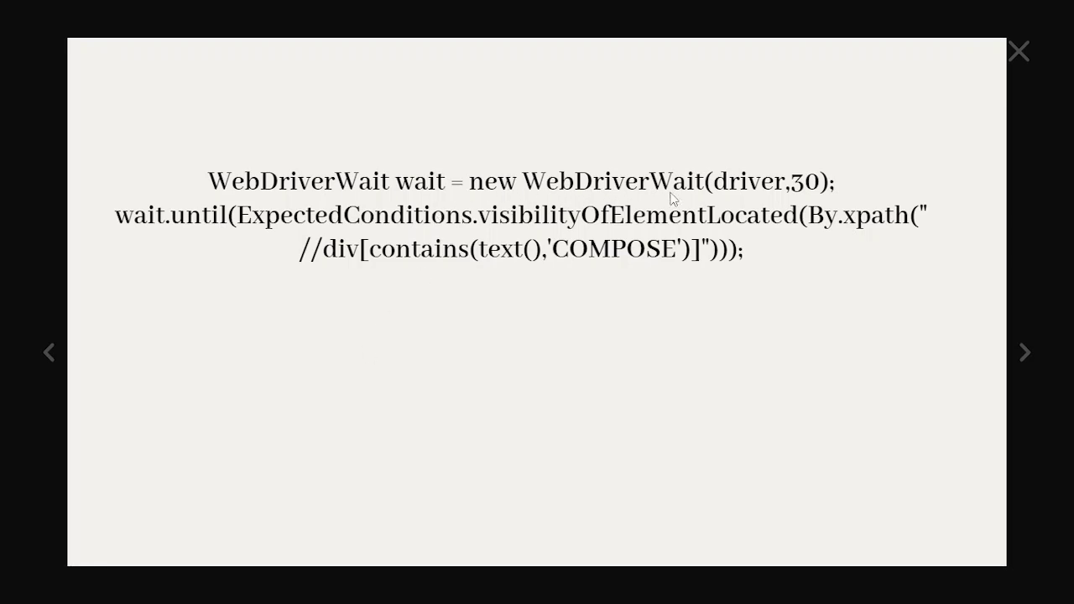
{"action": "mouse_move", "coordinate": [812, 196]}
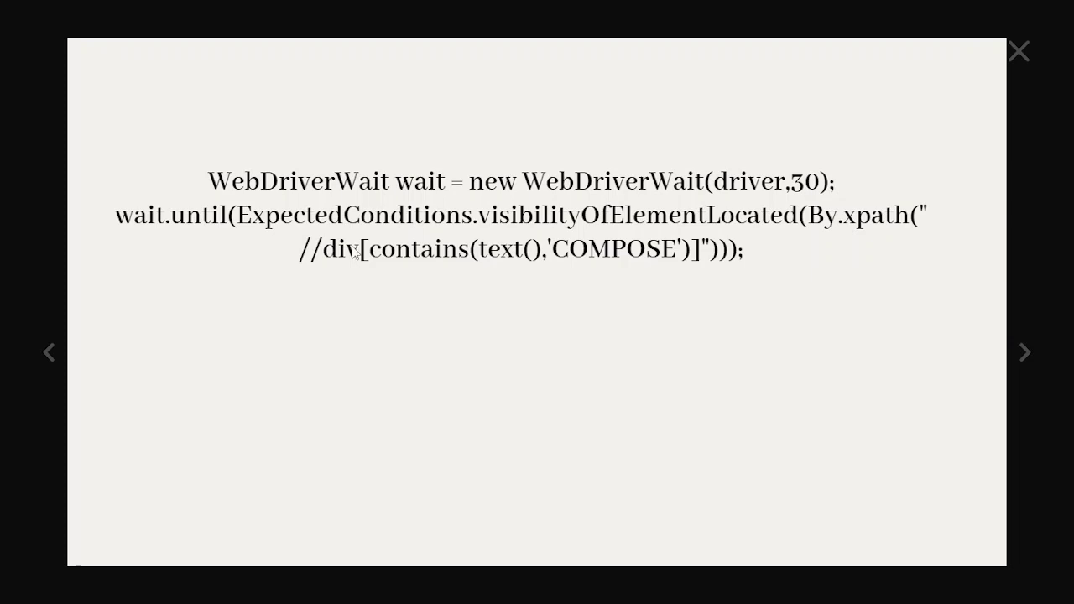
{"action": "mouse_move", "coordinate": [611, 235]}
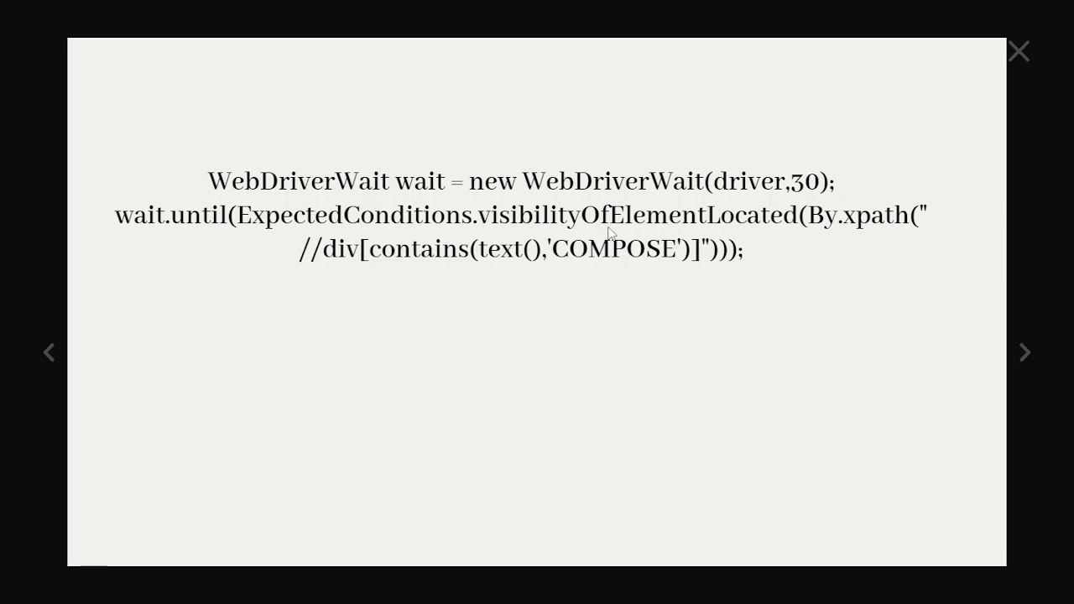
{"action": "mouse_move", "coordinate": [514, 272]}
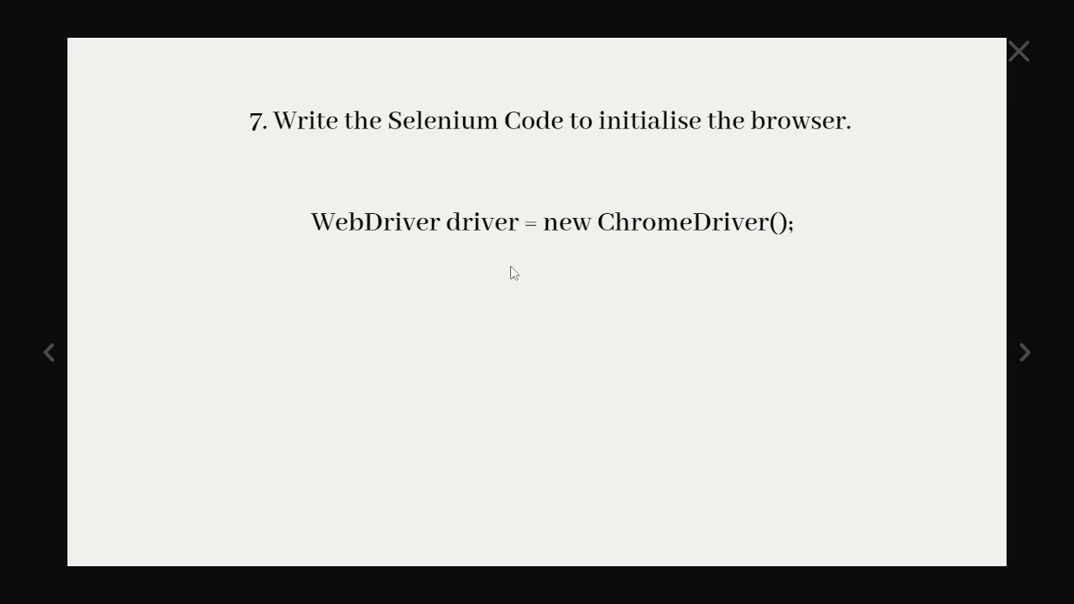
- Advance to question 8 on handling a drop down with the Select class diagram
{"action": "left_click", "coordinate": [1024, 352]}
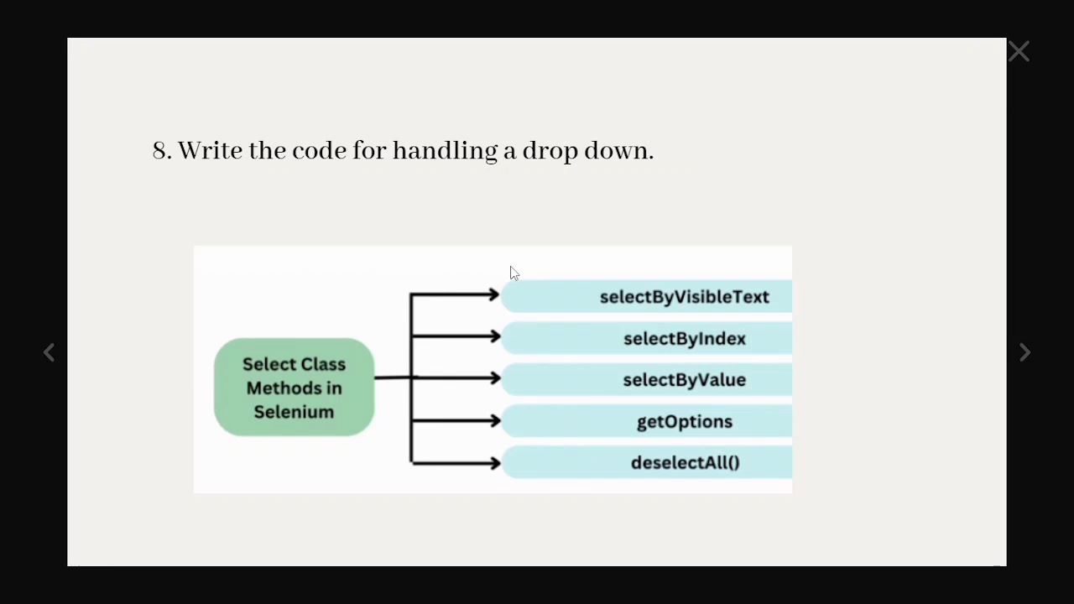
{"action": "left_click", "coordinate": [1024, 352]}
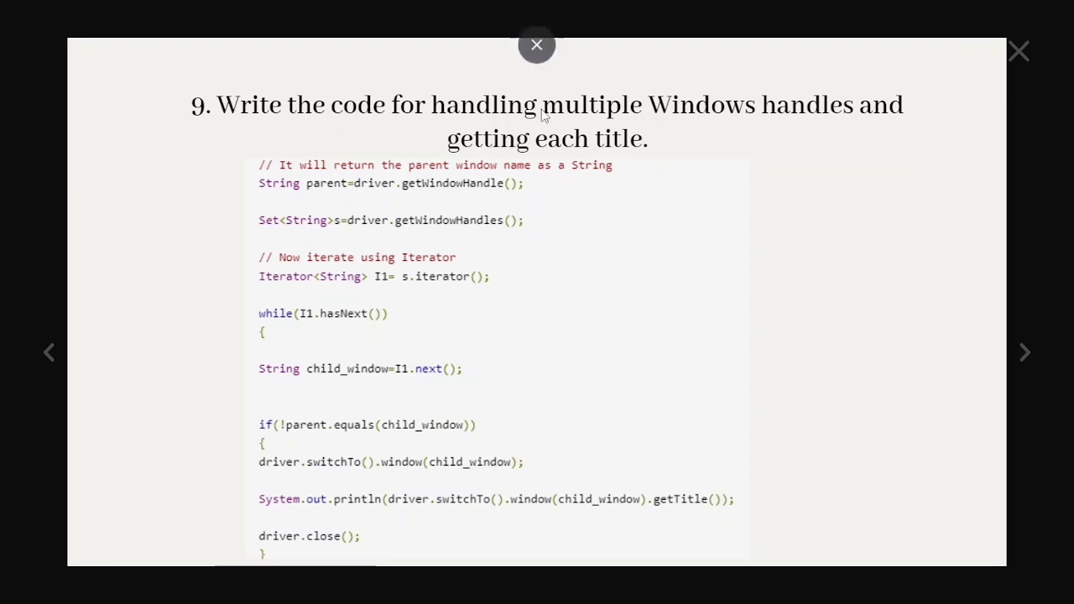
{"action": "mouse_move", "coordinate": [611, 507]}
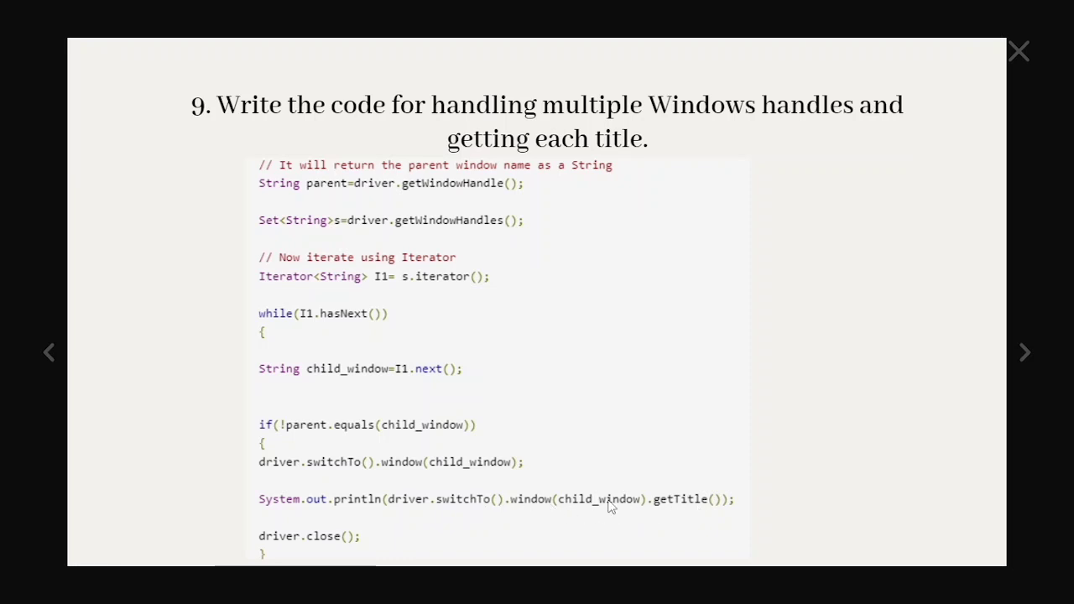
- Advance from the window handles slide to questions 10 and 11
{"action": "left_click", "coordinate": [1024, 352]}
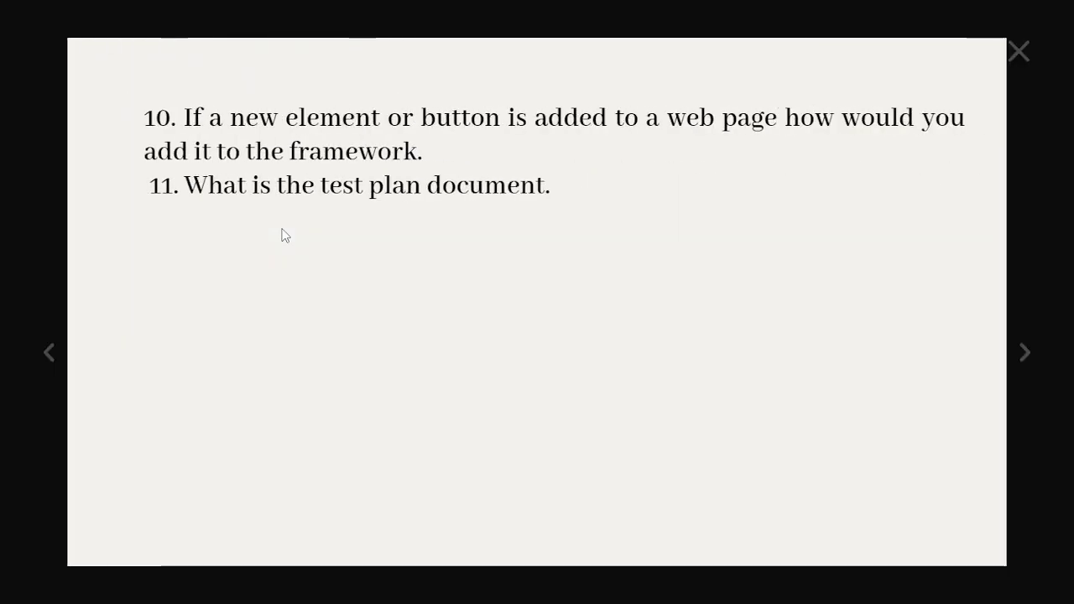